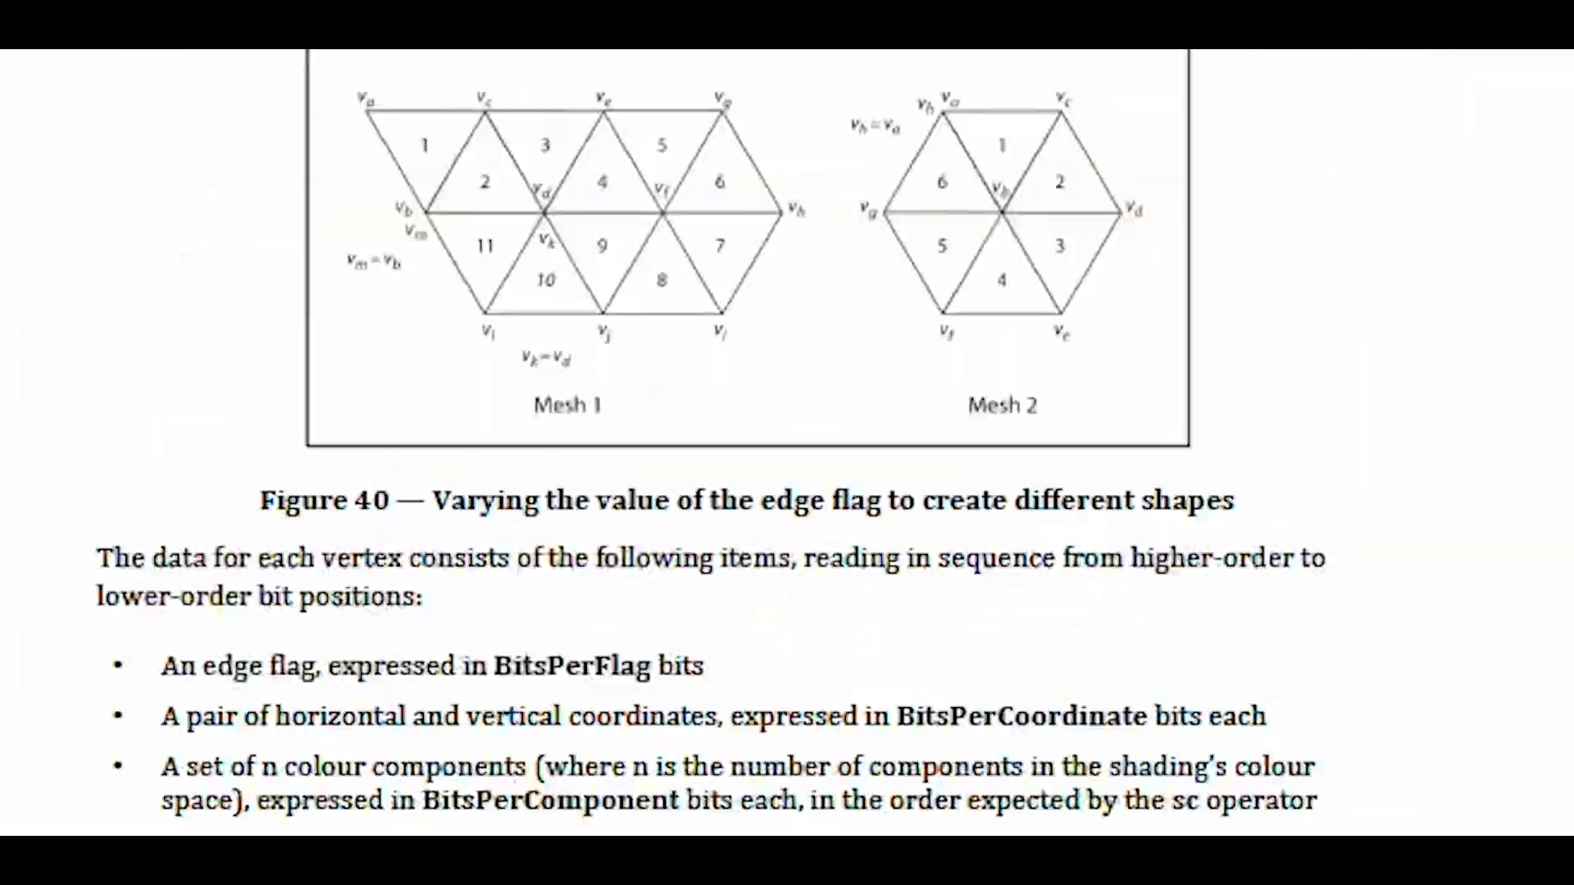
scroll(down, 3)
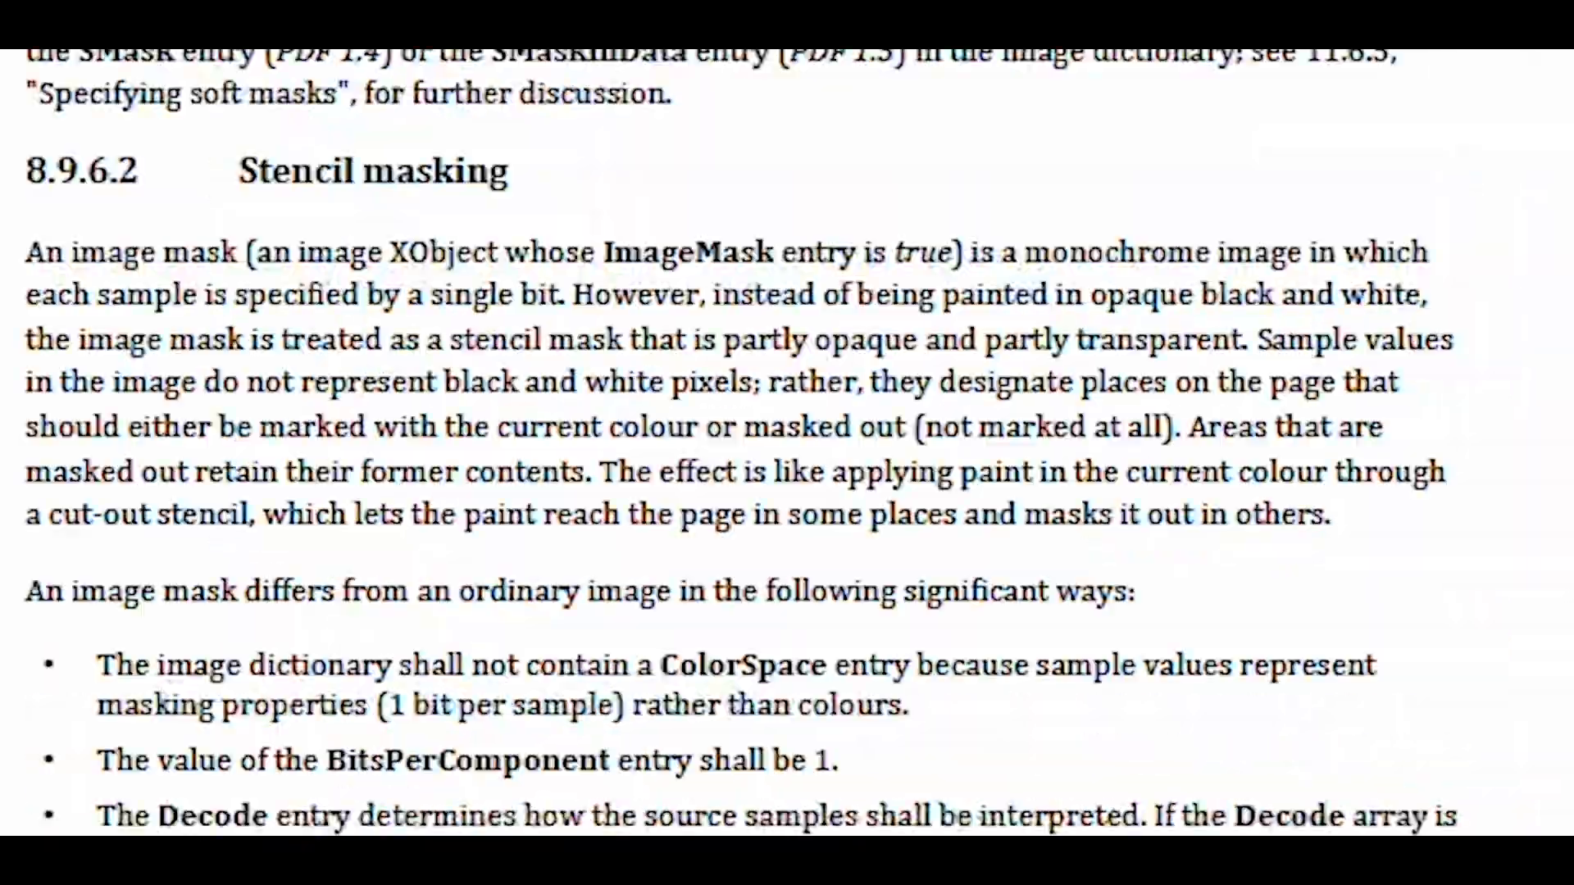